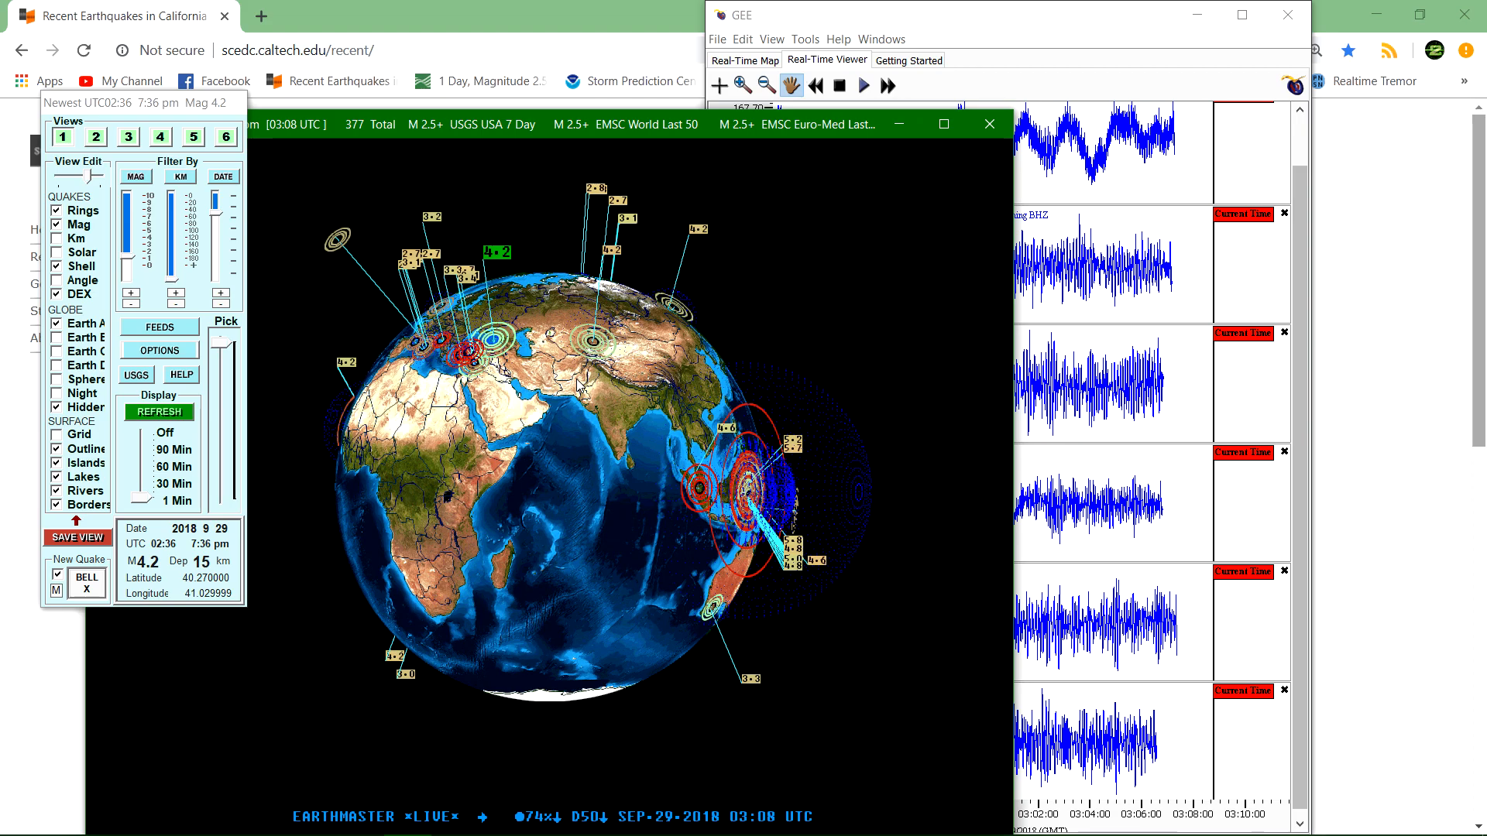
mouse_move(556, 308)
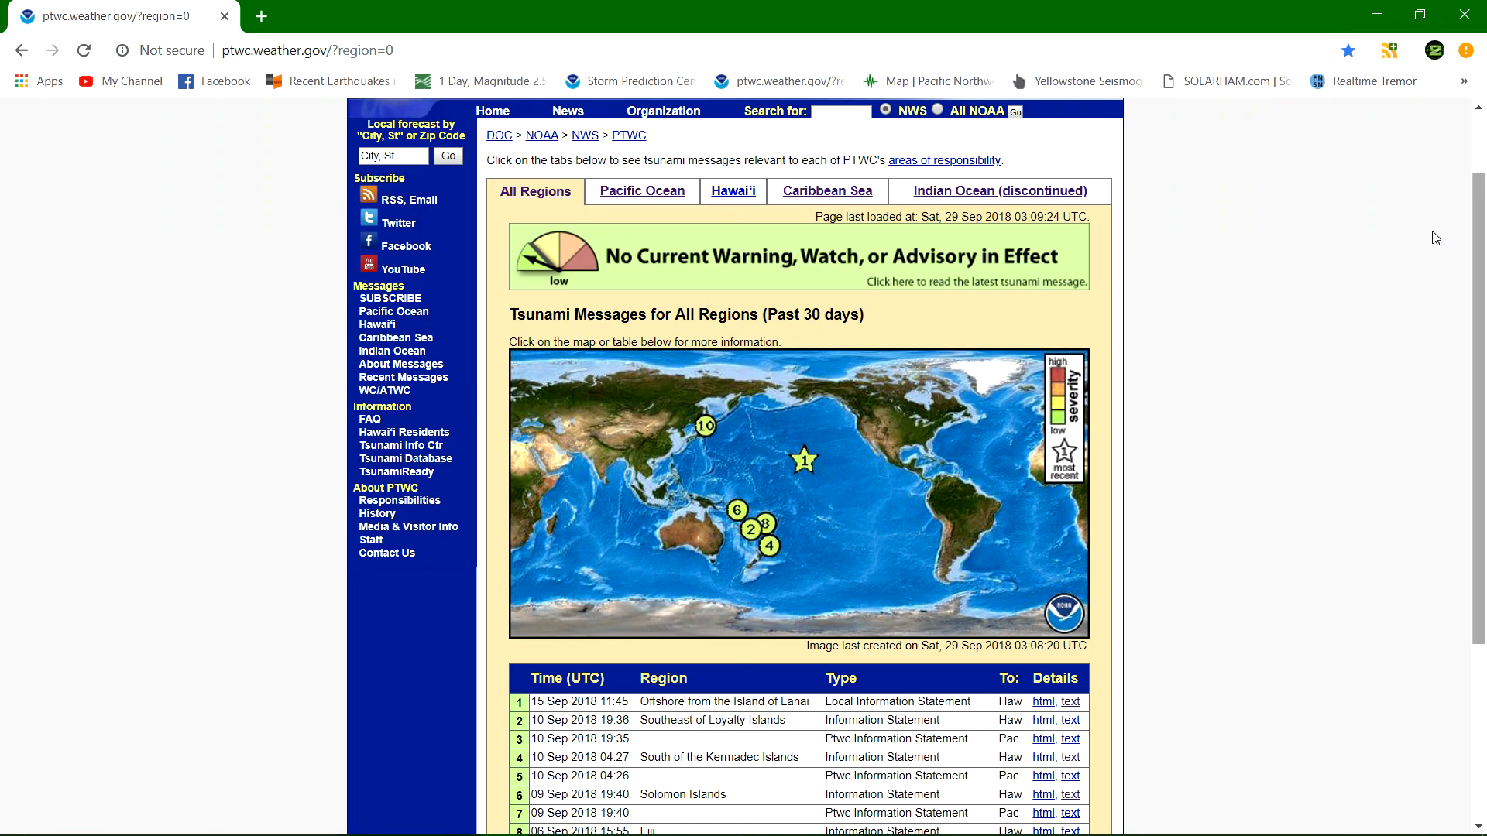
Scroll through the All Regions tsunami message table for the past 30 days and back up.
scroll("down", 3)
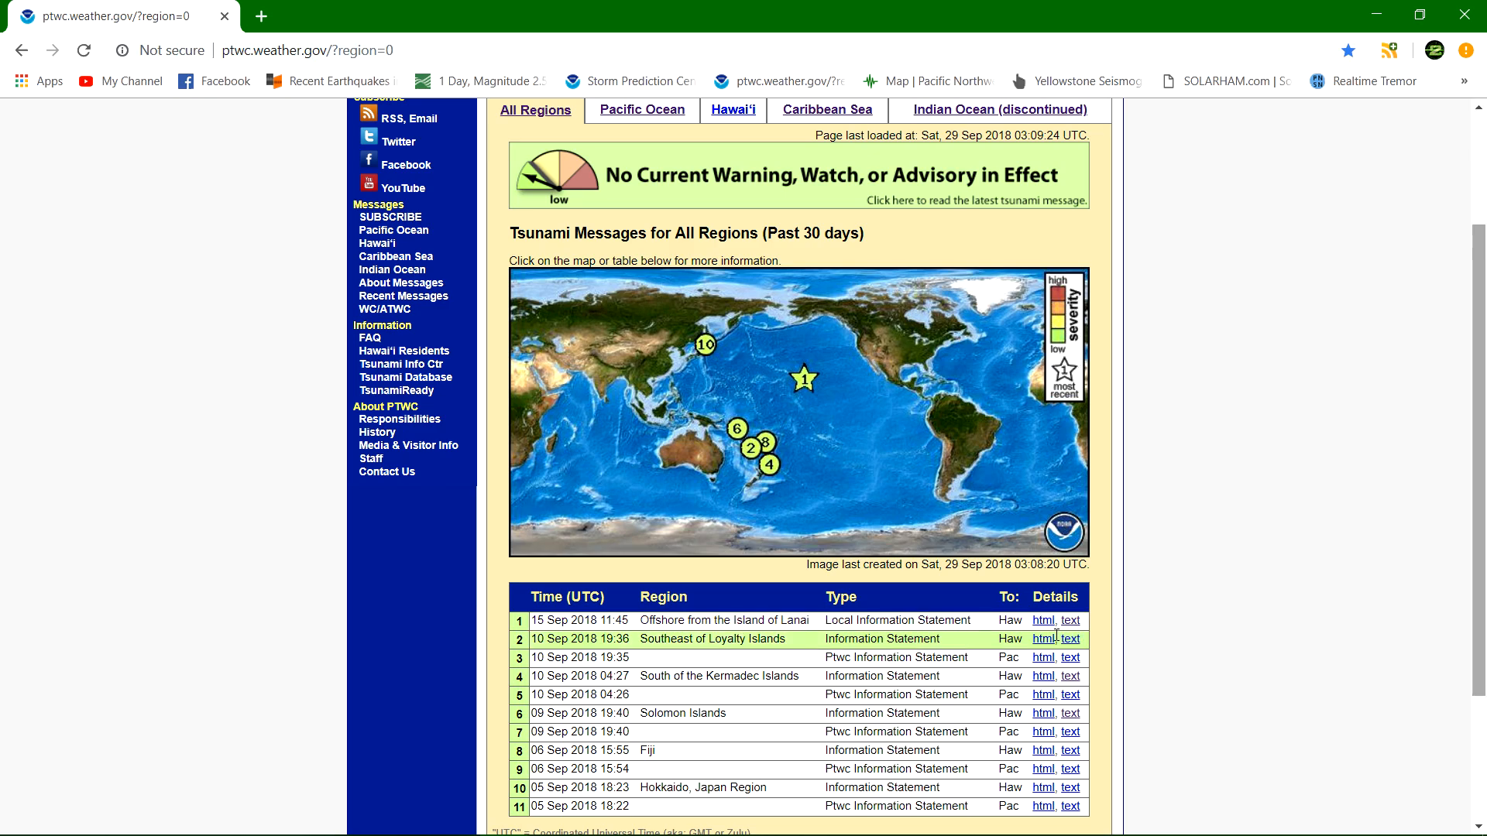
mouse_move(781, 86)
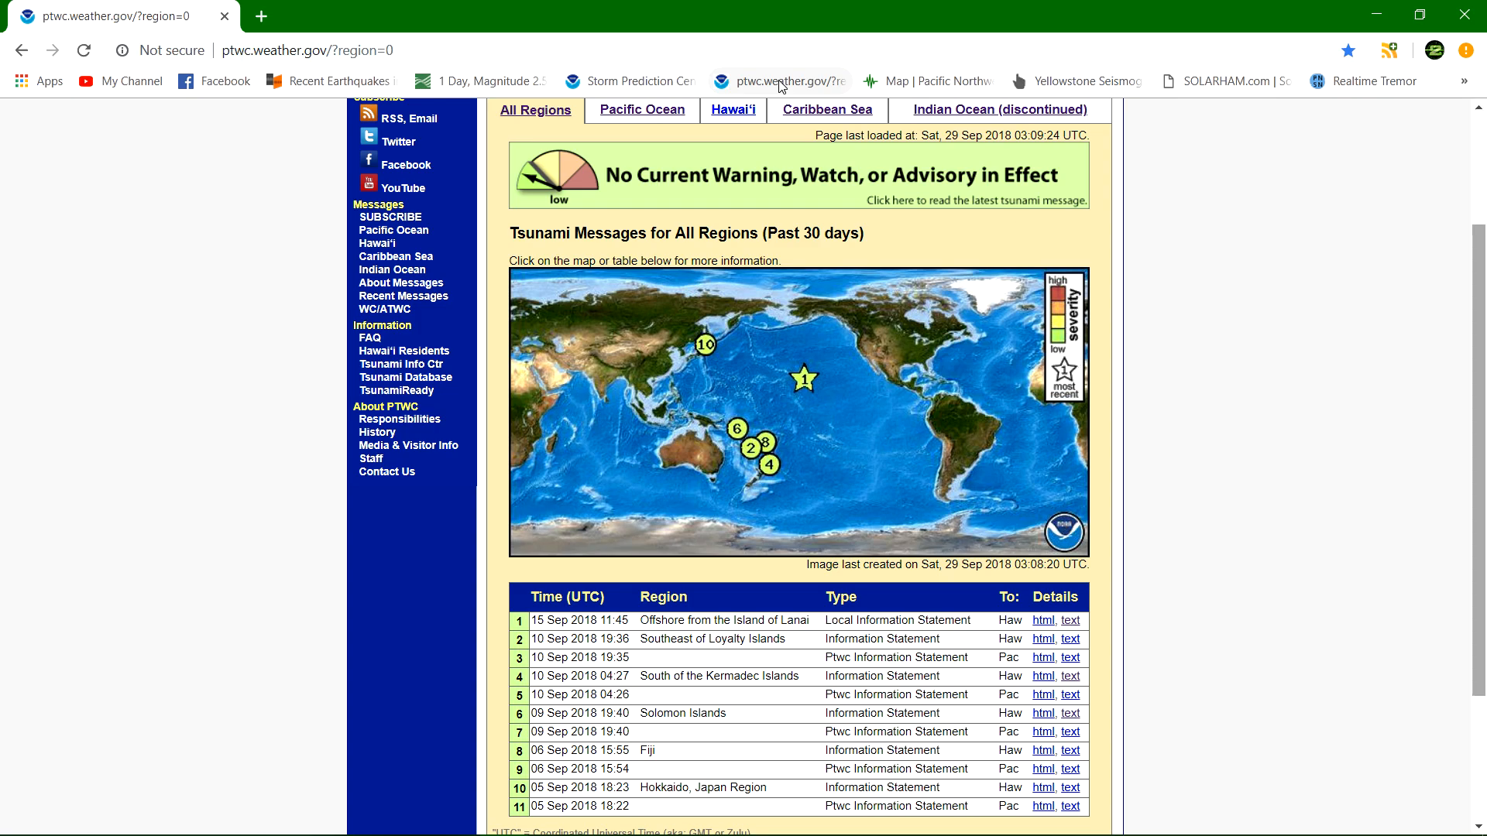
scroll("up", 3)
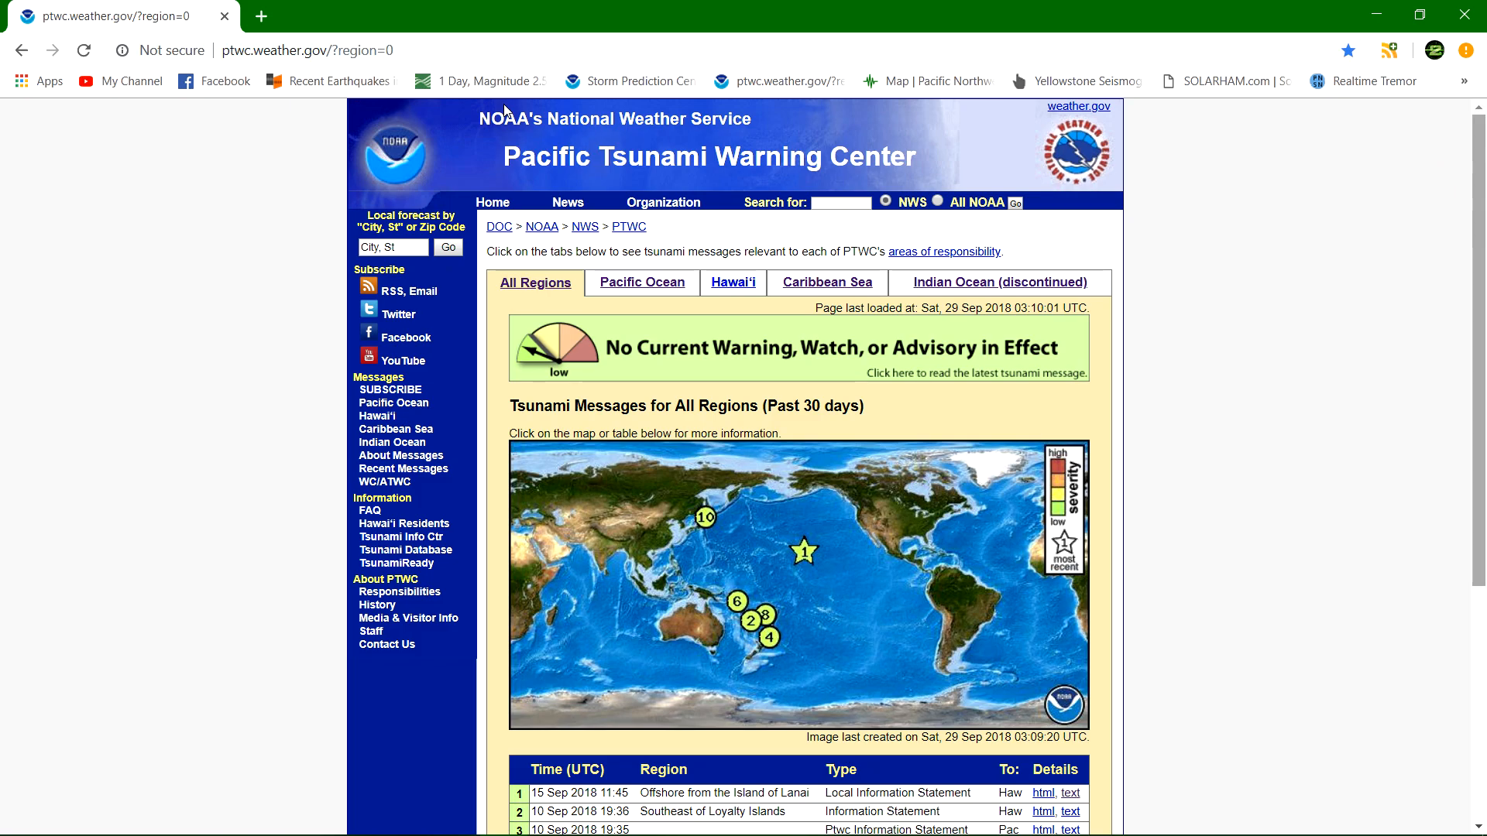
From the 1 Day M2.5+ map, zoom to Sulawesi and open the M 7.5 Palu earthquake event.
left_click(488, 81)
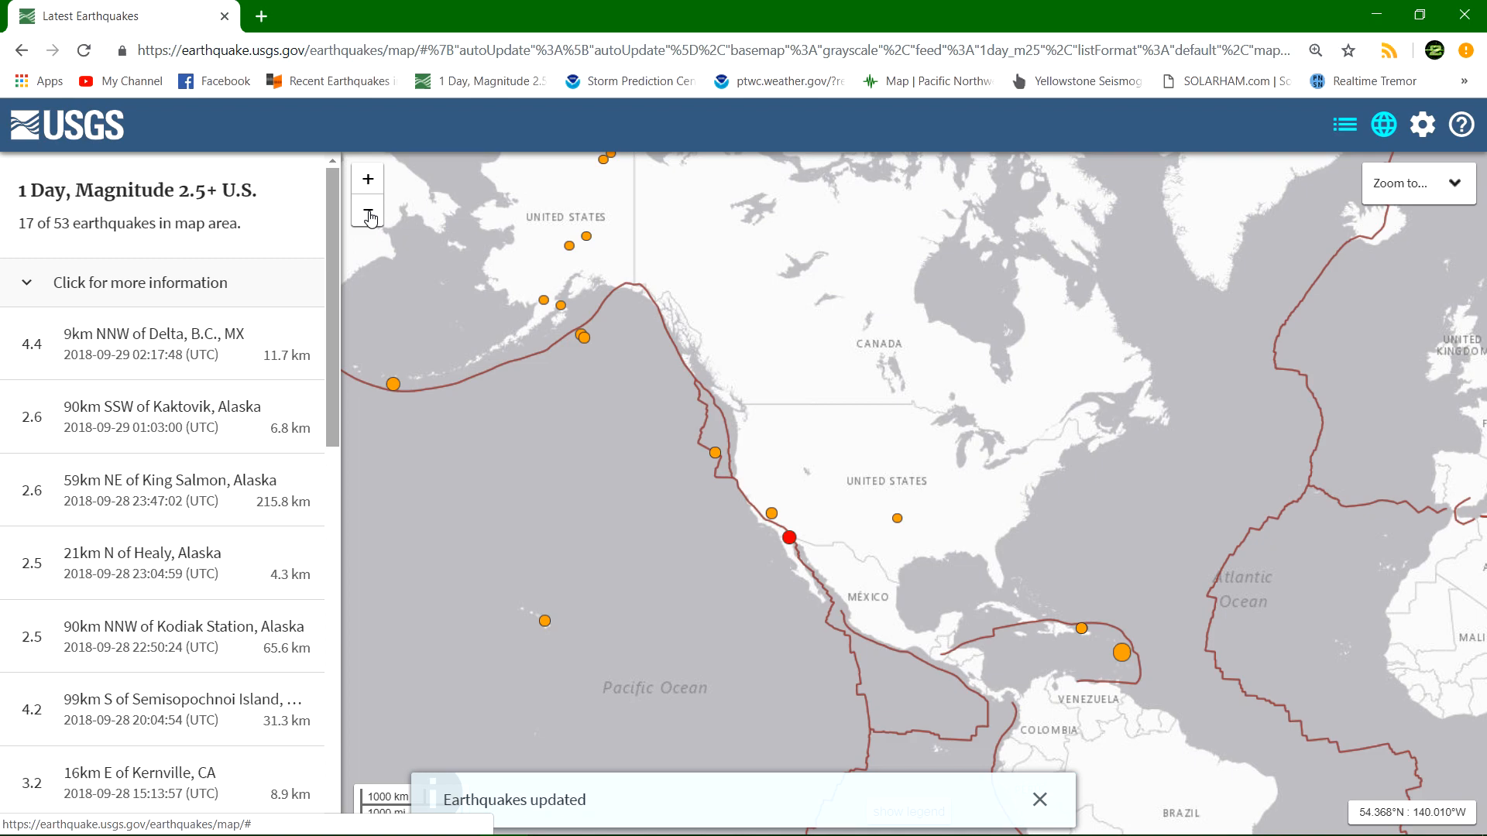
left_click(367, 209)
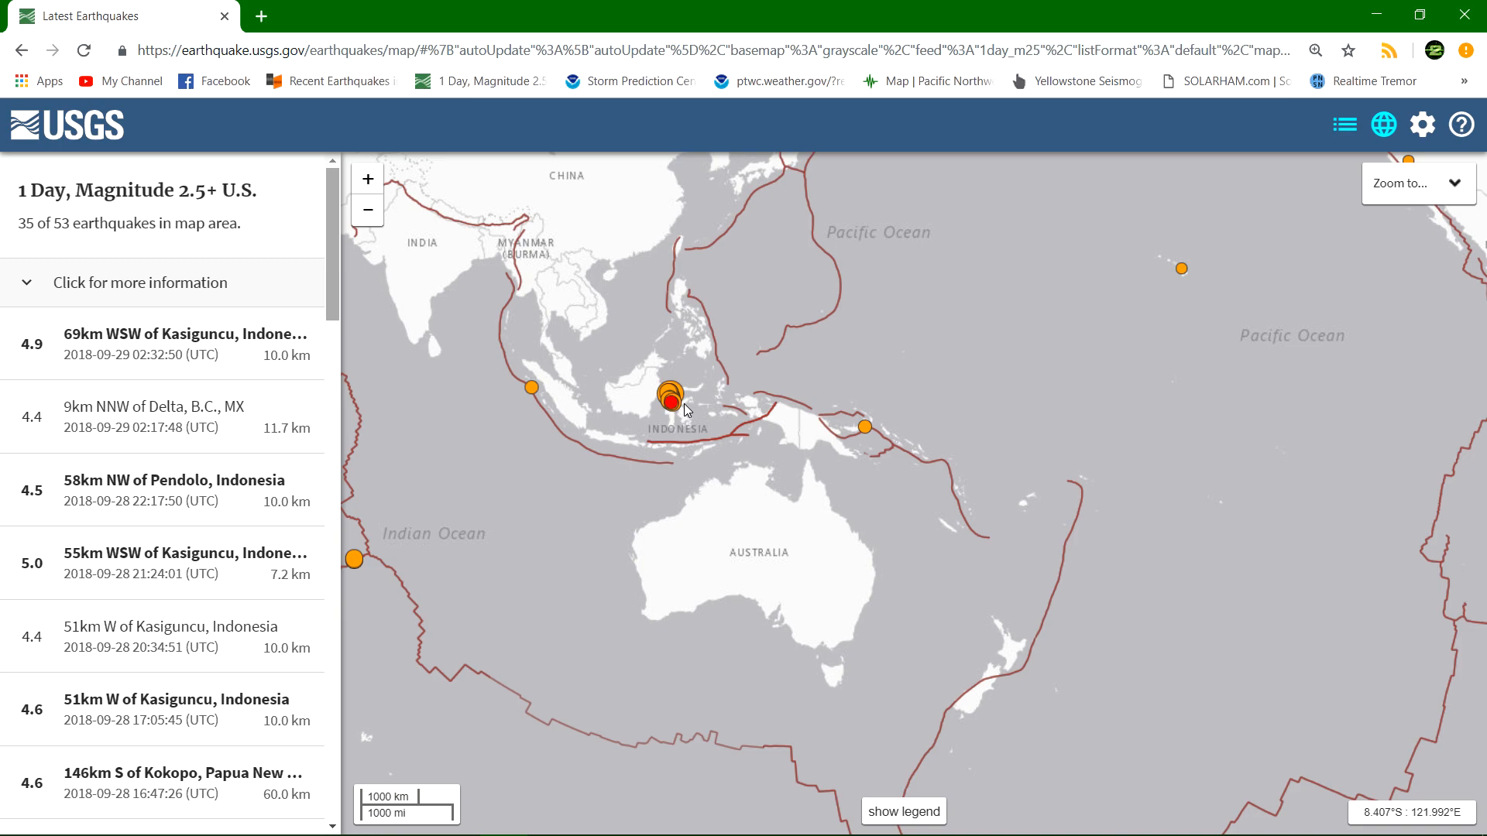
left_click(671, 392)
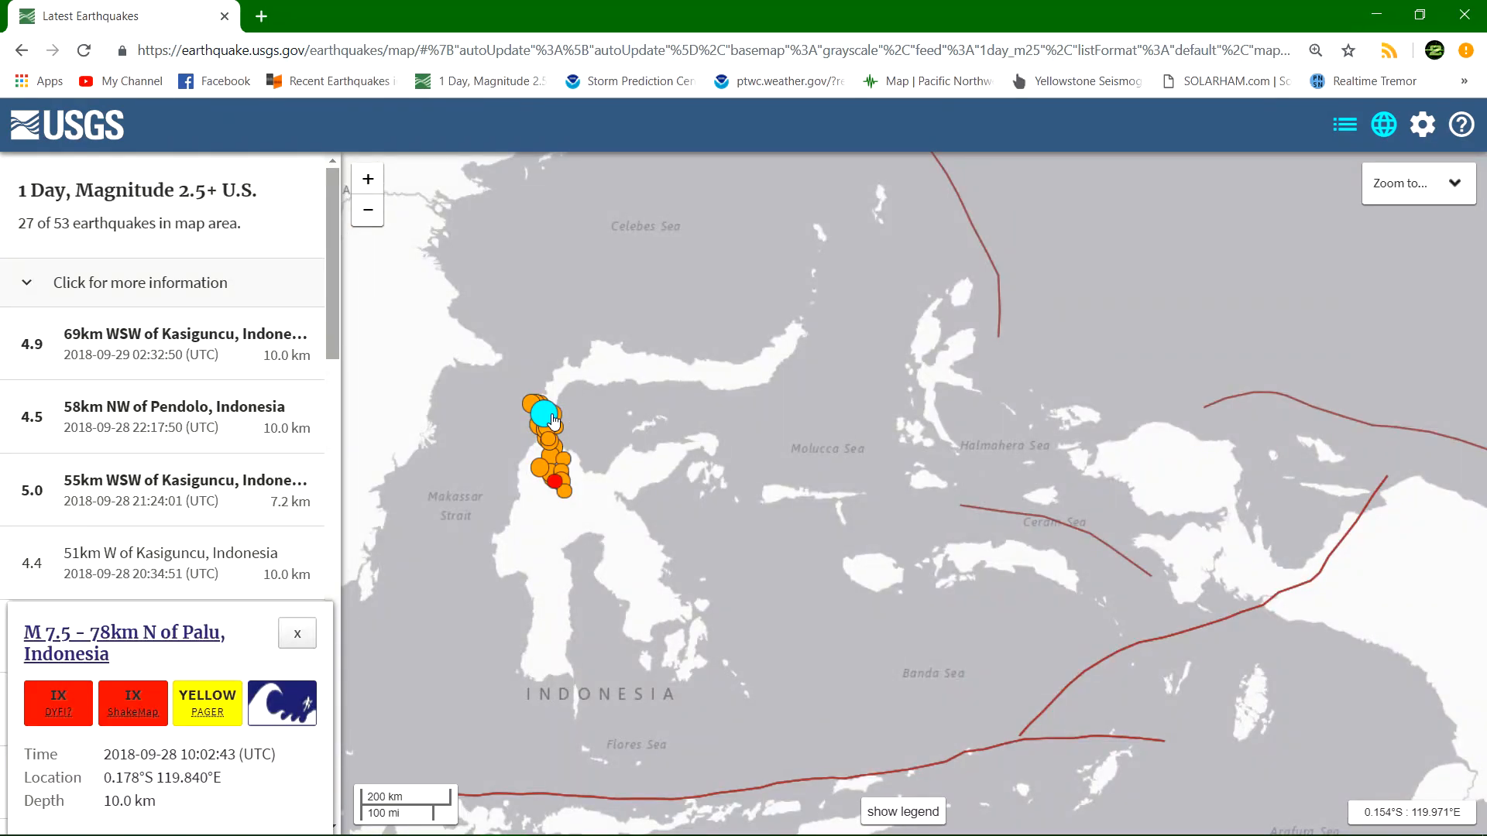
left_click(124, 645)
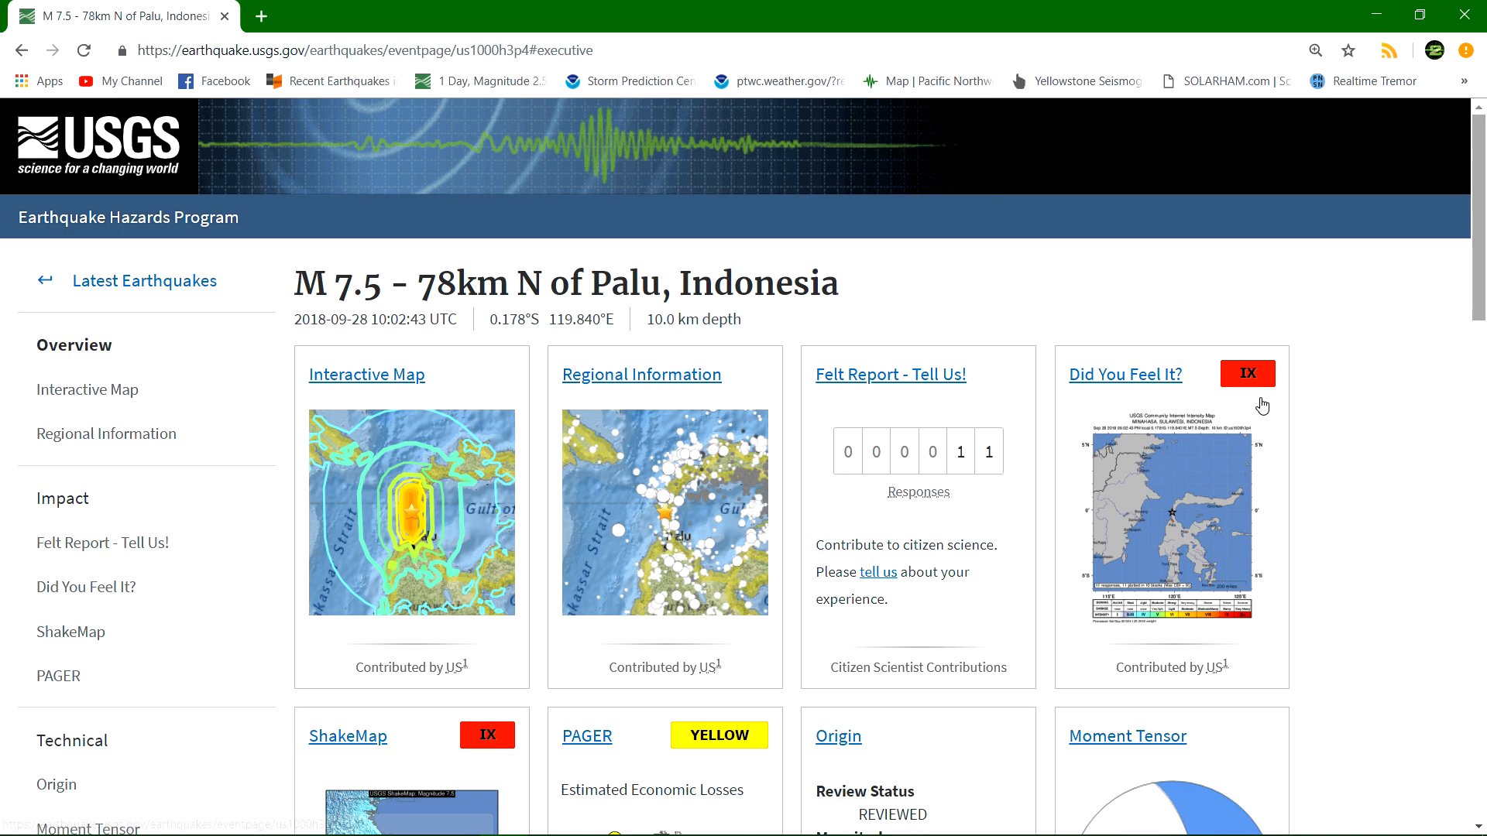
Follow the Palu event's Tsunami card link out to tsunami.gov.
scroll("down", 3)
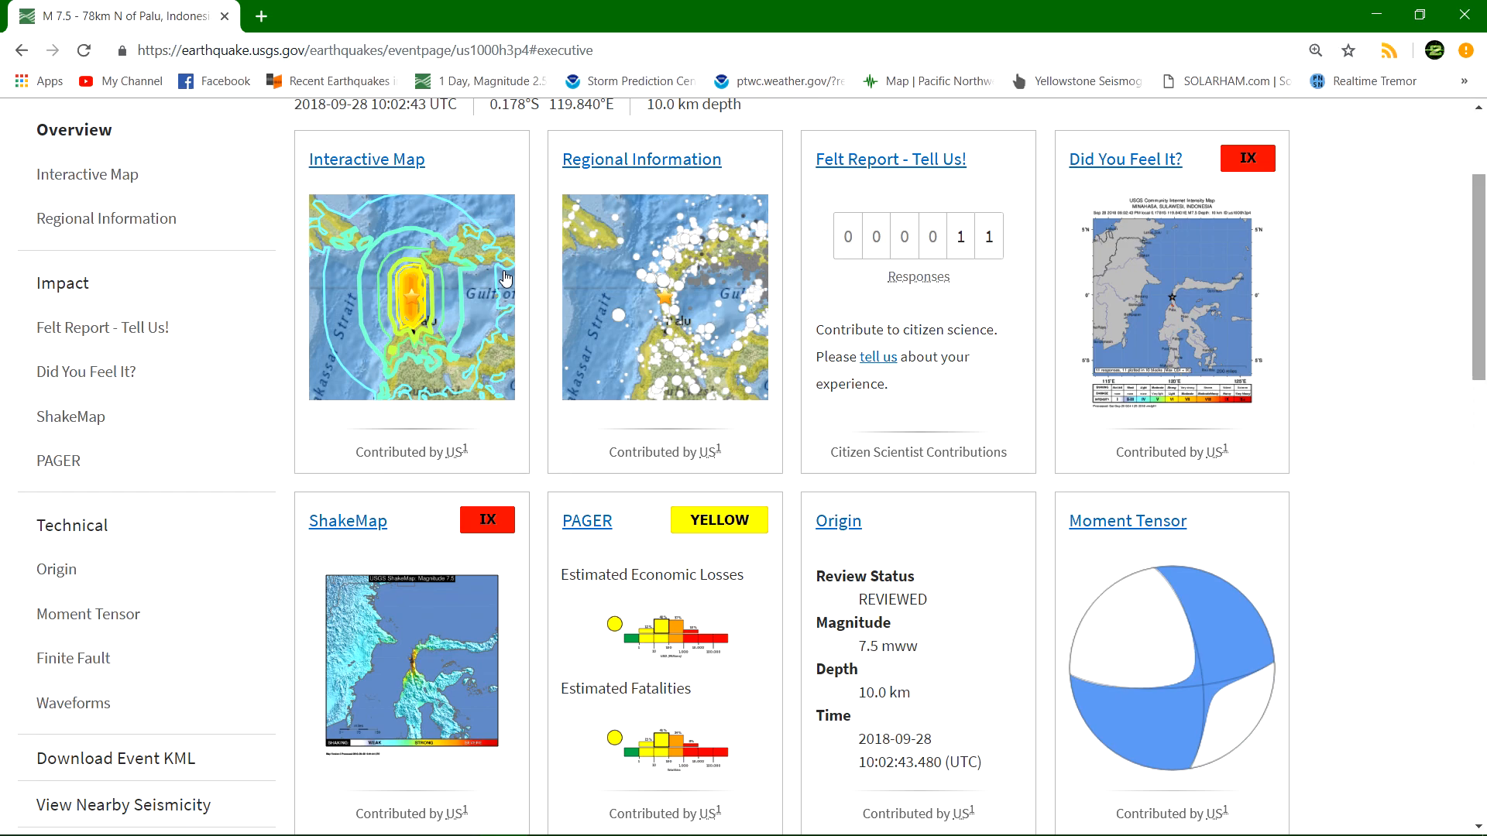
scroll("down", 3)
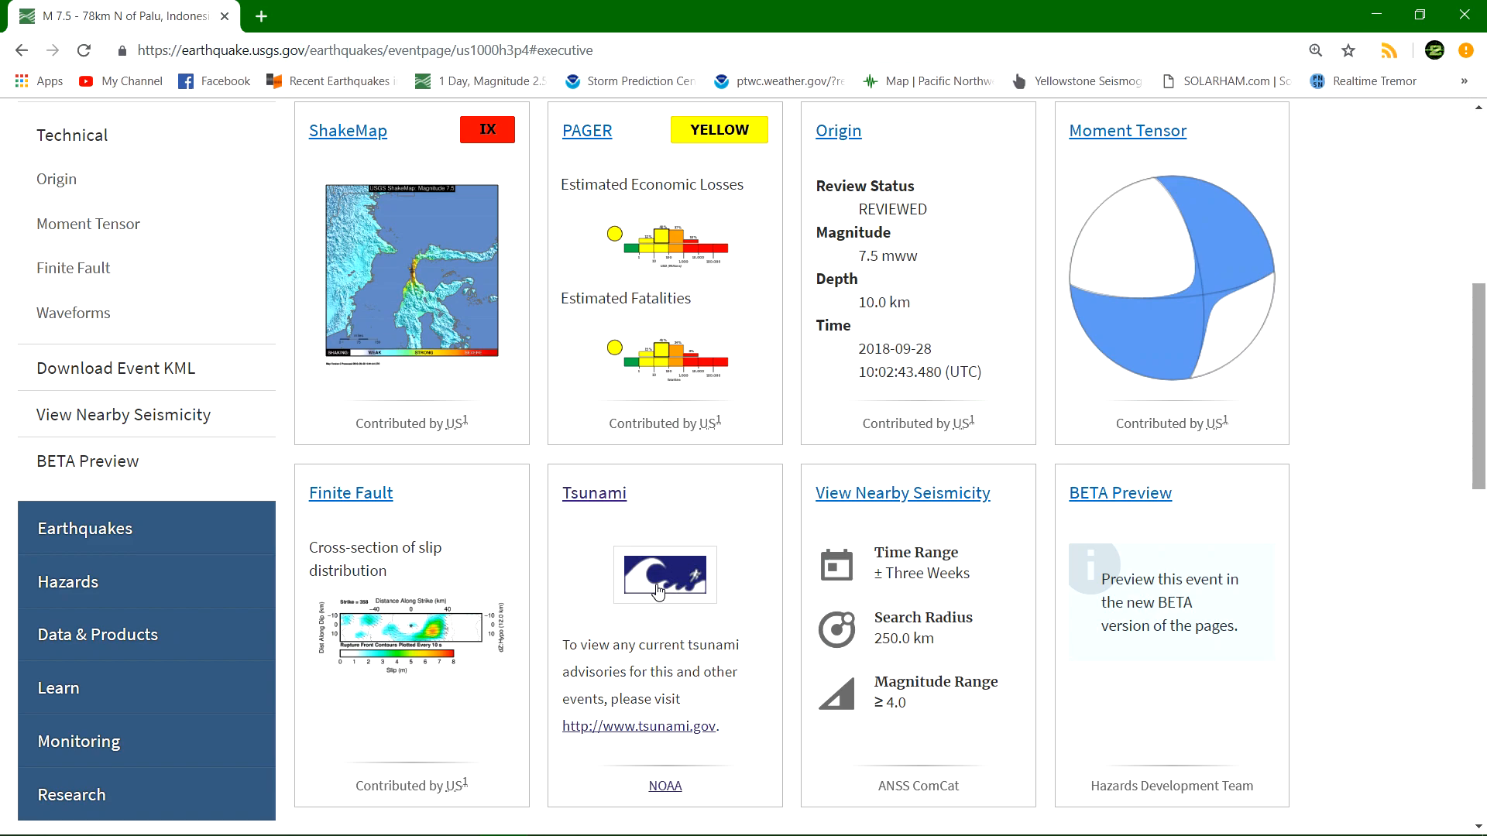
left_click(638, 726)
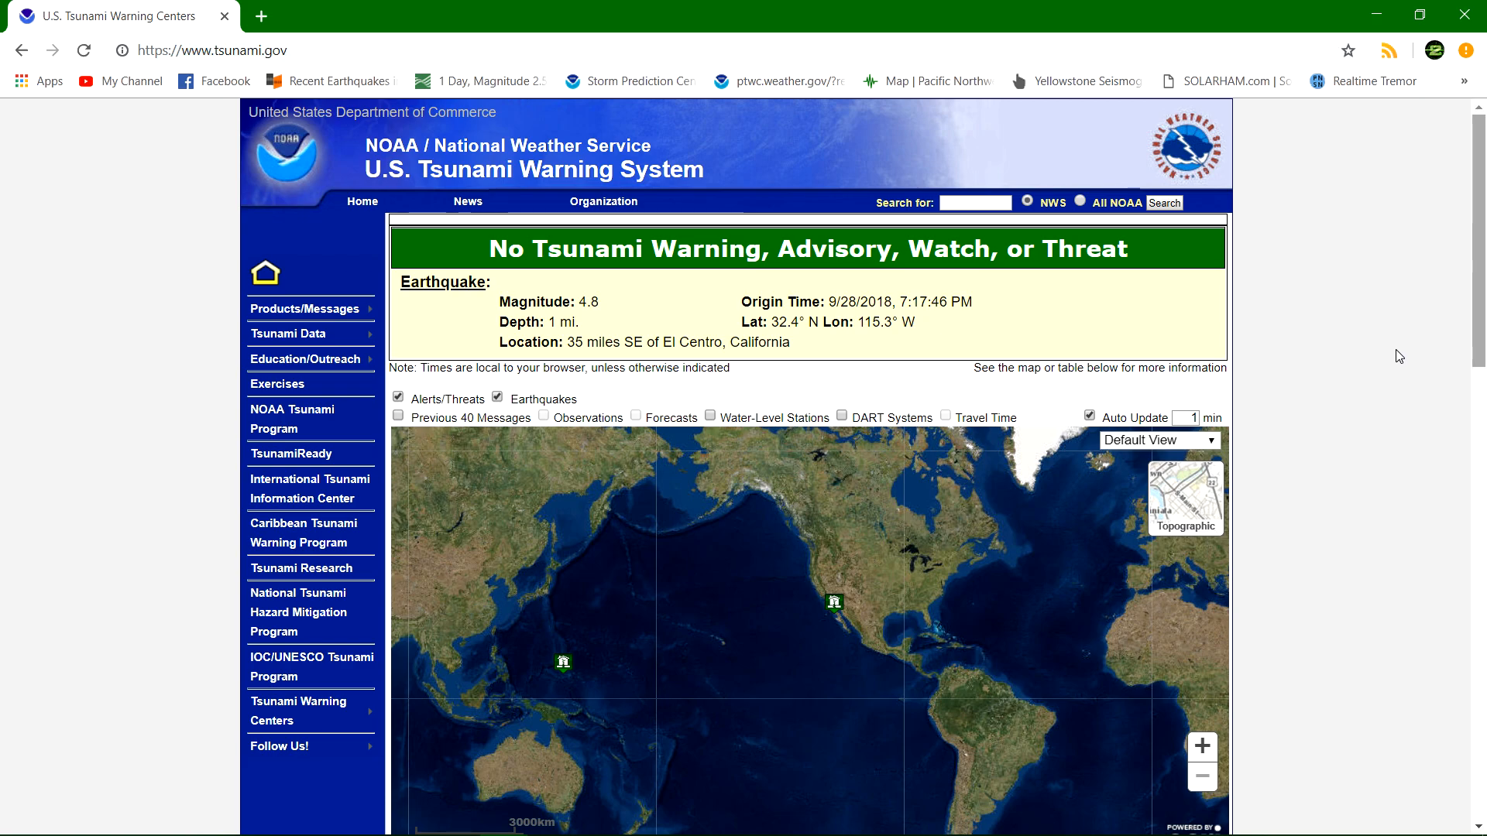
Scroll to the Previous 40 Tsunami Messages table and back to the Guam M 5.8 event on the map.
scroll("down", 3)
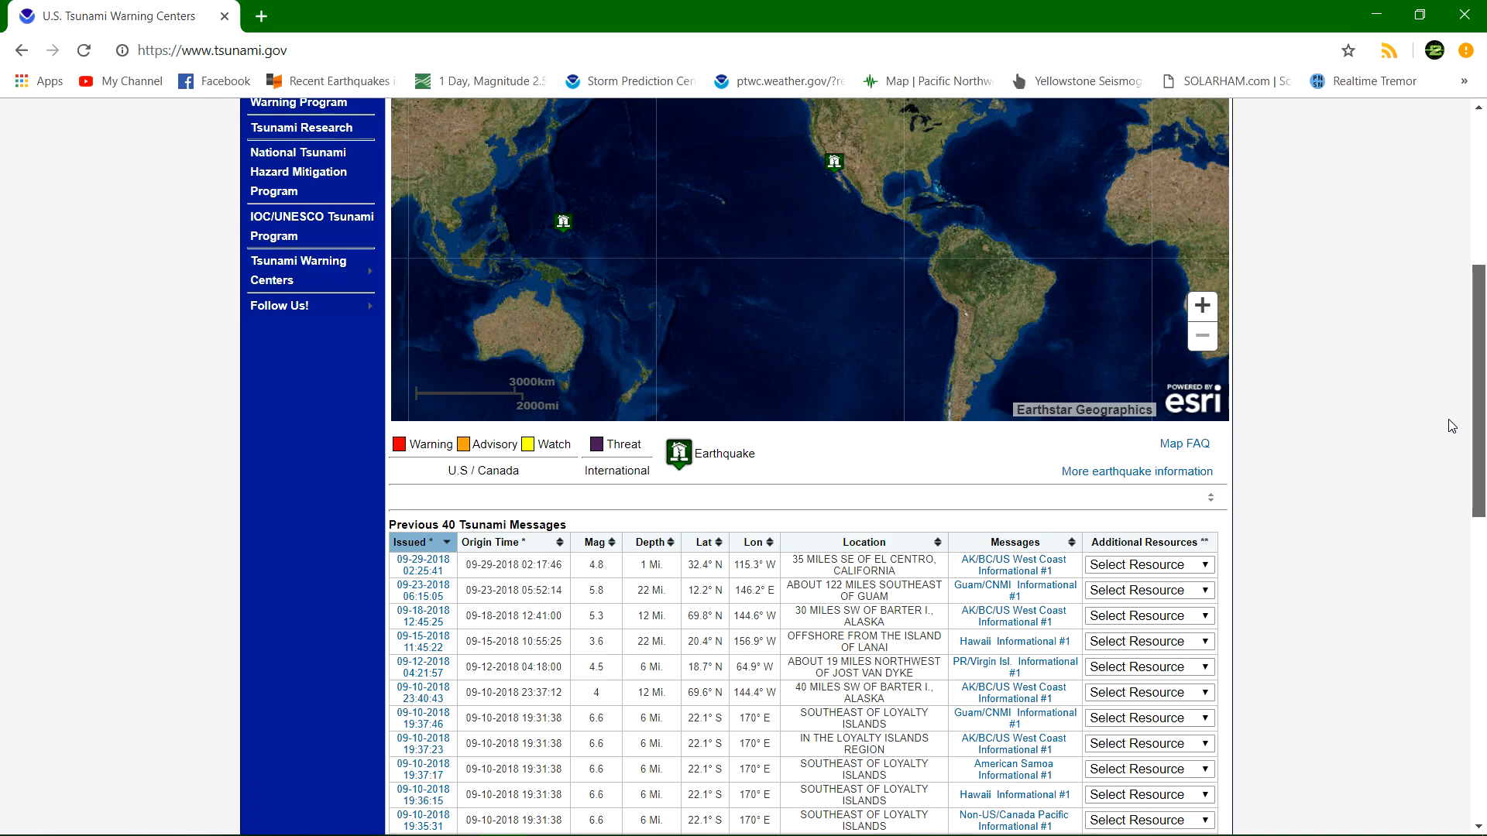
scroll("down", 3)
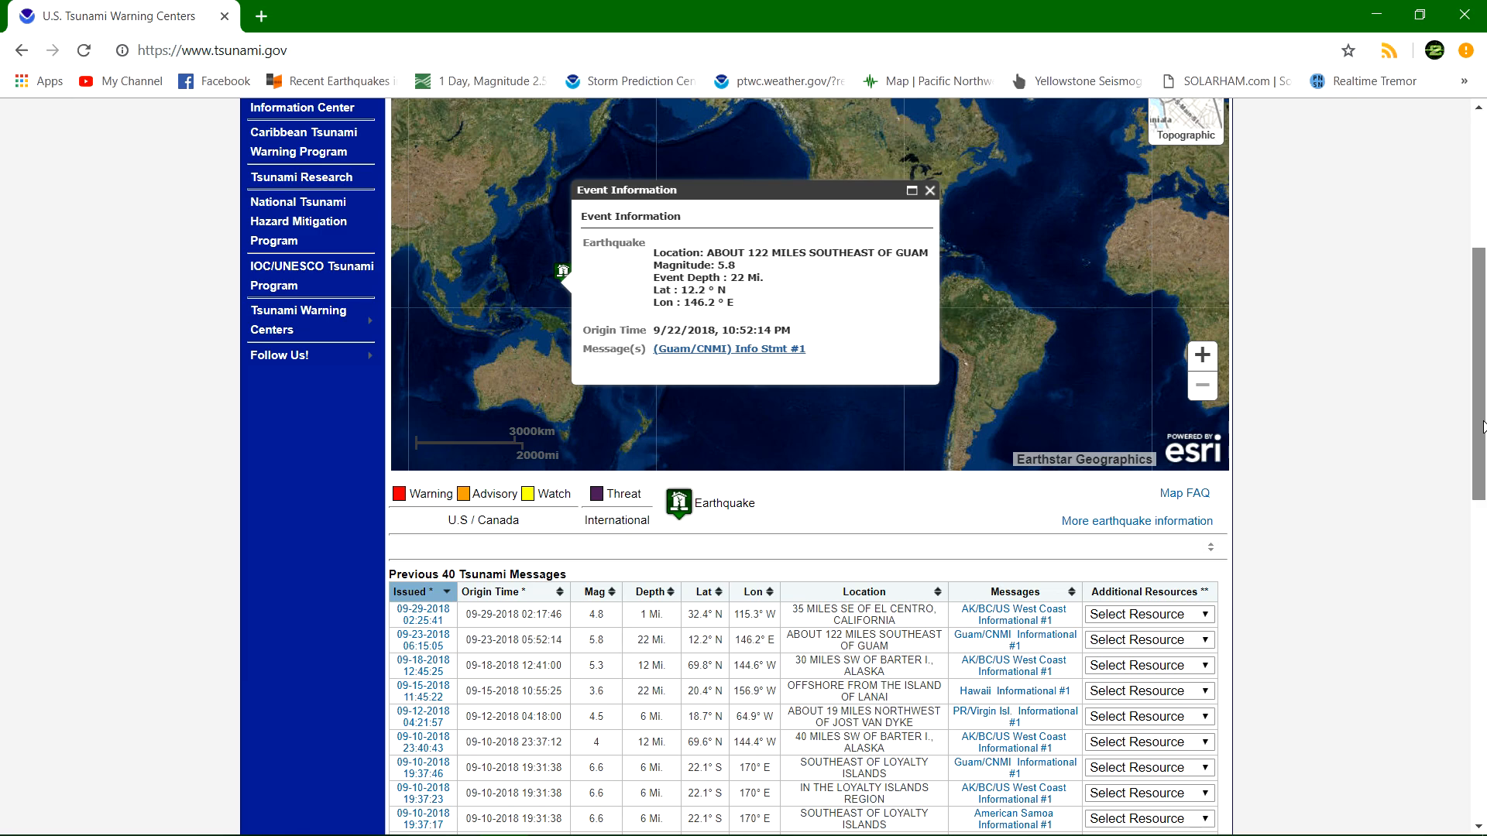
scroll("up", 3)
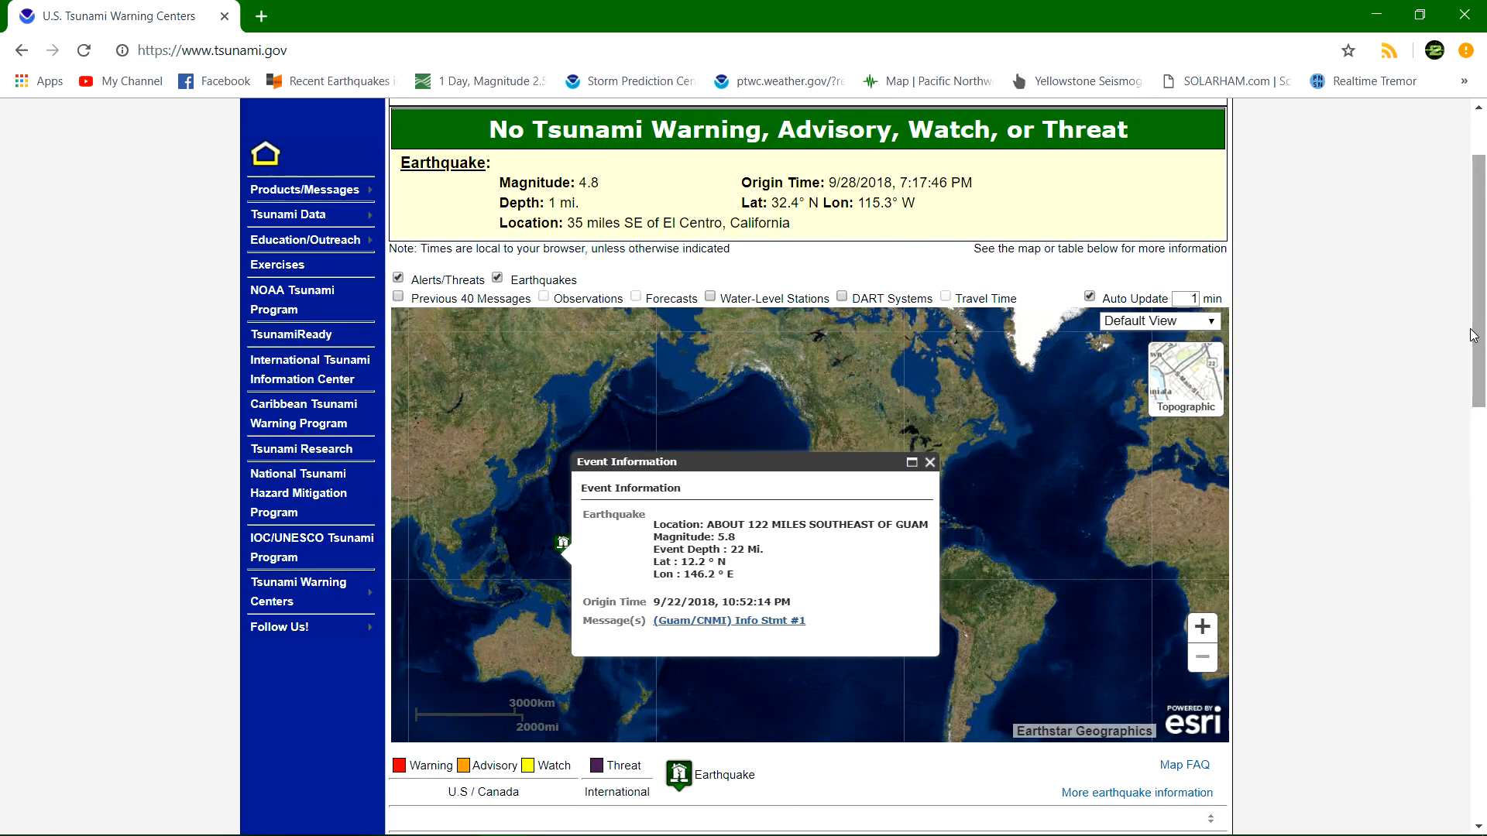
scroll("down", 3)
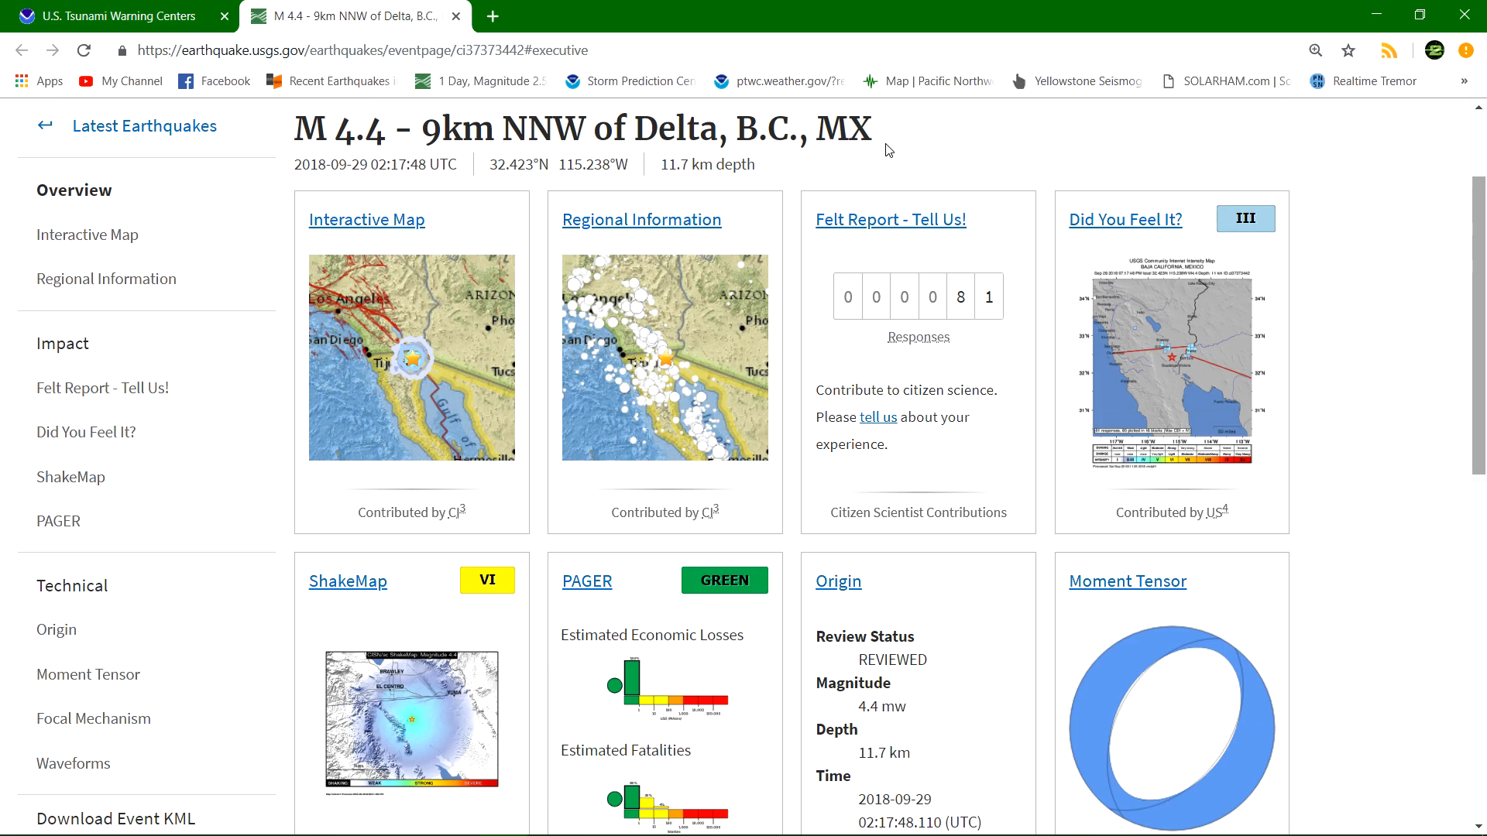
Open the M4.4 earthquake 9 km NNW of Delta, B.C., MX event in a new tab.
left_click(365, 219)
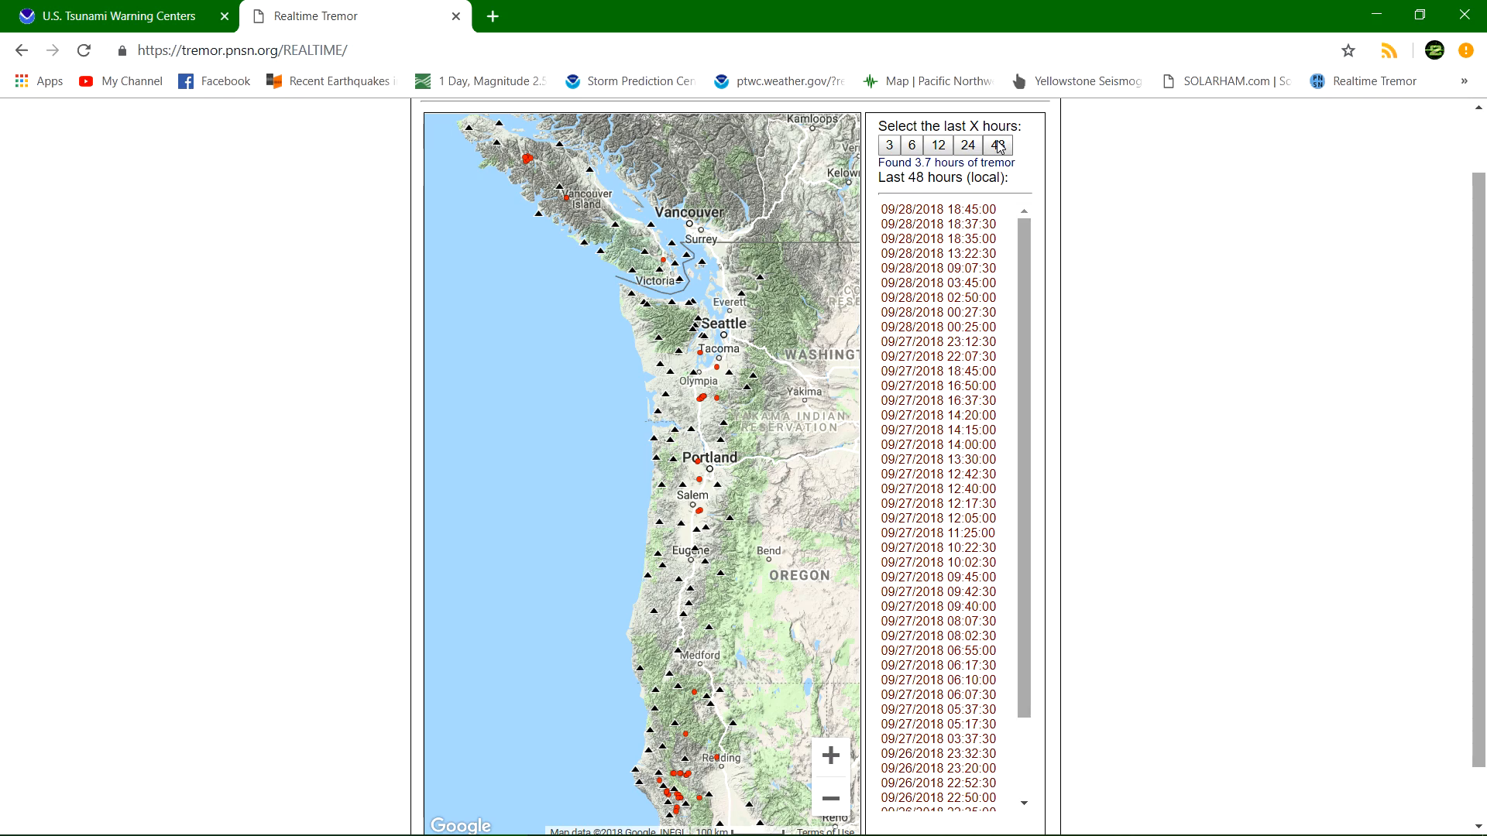
Scroll down the 48-hour tremor map to the note on hourly updates and false detections.
scroll("down", 3)
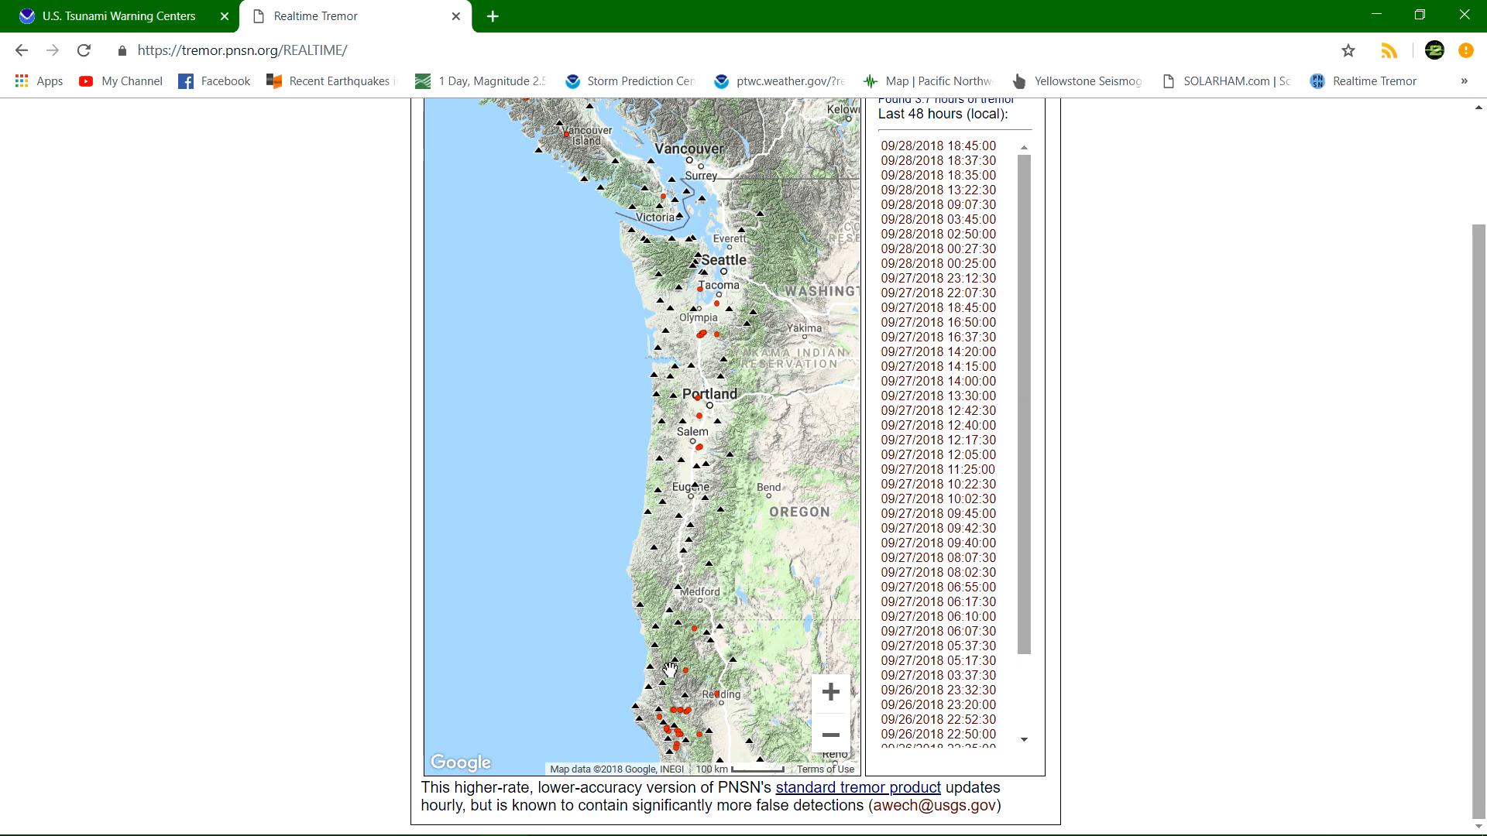